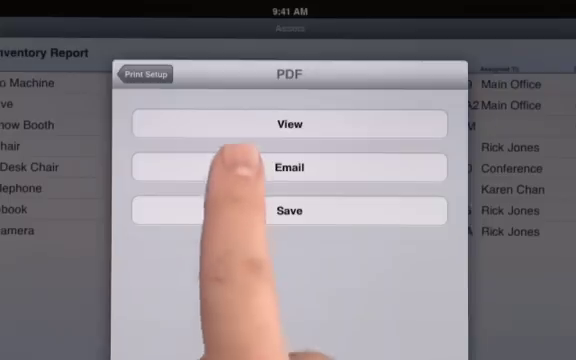
# Step: View the inventory report as a PDF on the iPad
pyautogui.click(288, 168)
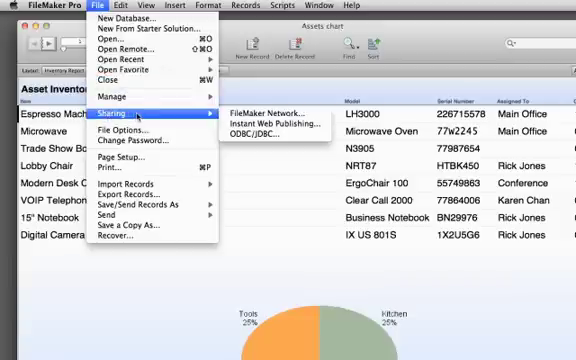
pyautogui.moveTo(268, 112)
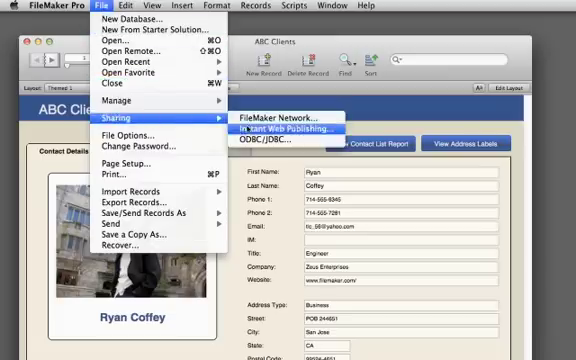
# Step: Leave the sharing options and reach the FileMaker Pro 12 Resource Center page via Help
pyautogui.click(290, 128)
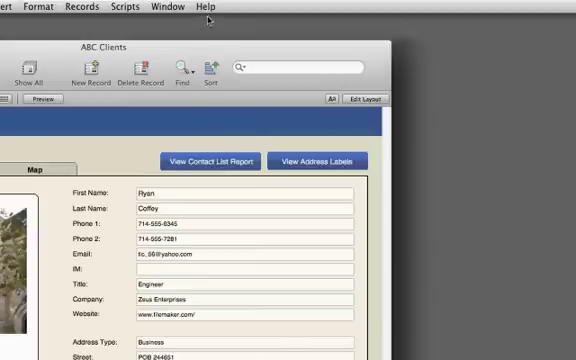
pyautogui.click(208, 8)
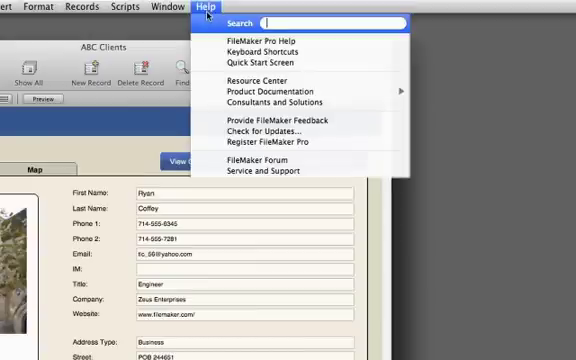
pyautogui.moveTo(260, 82)
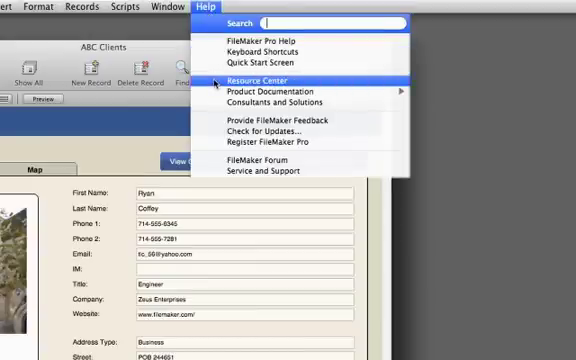
pyautogui.click(262, 80)
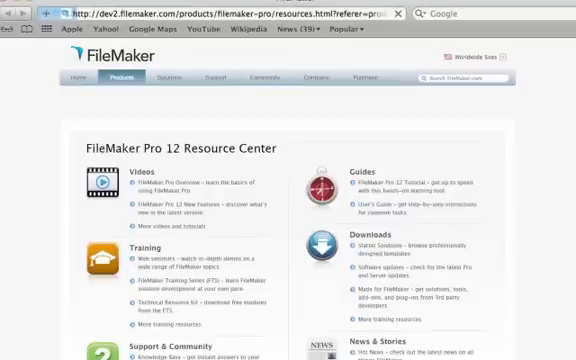